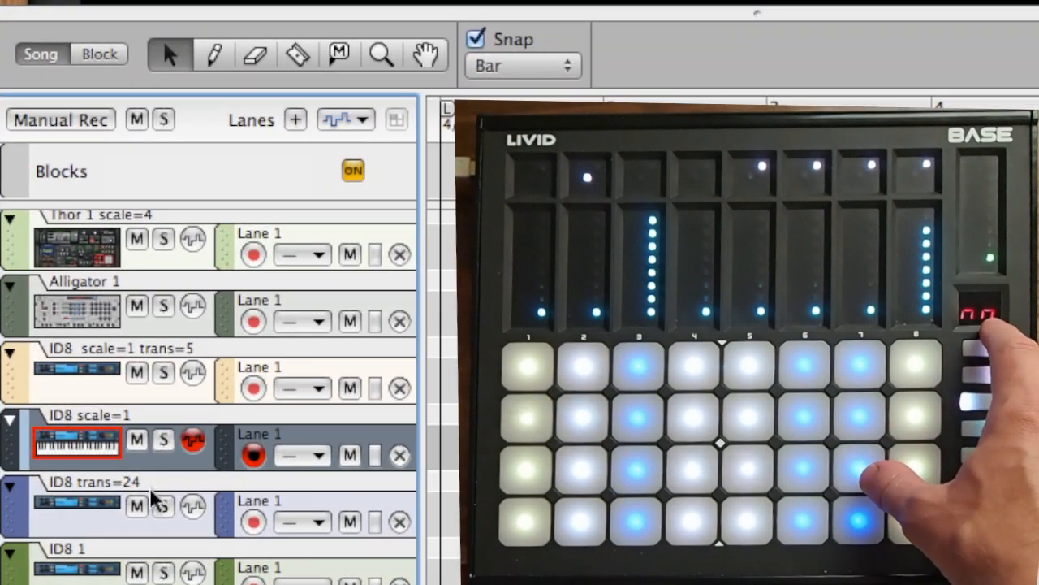
# Step: Select the Kong 1 drum track so the Kong Drum Designer shows in the rack
pyautogui.doubleClick(106, 415)
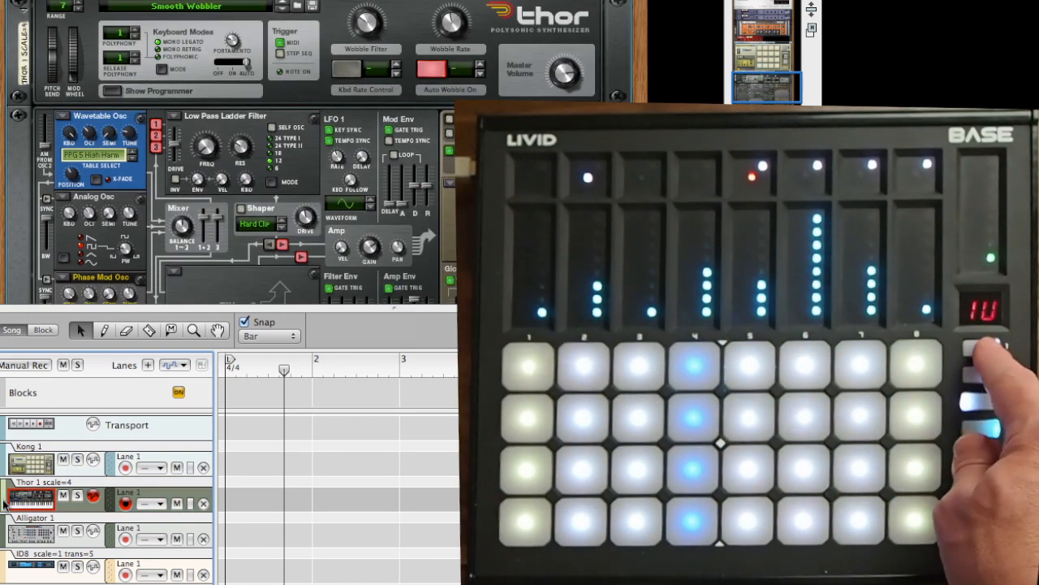
pyautogui.click(30, 461)
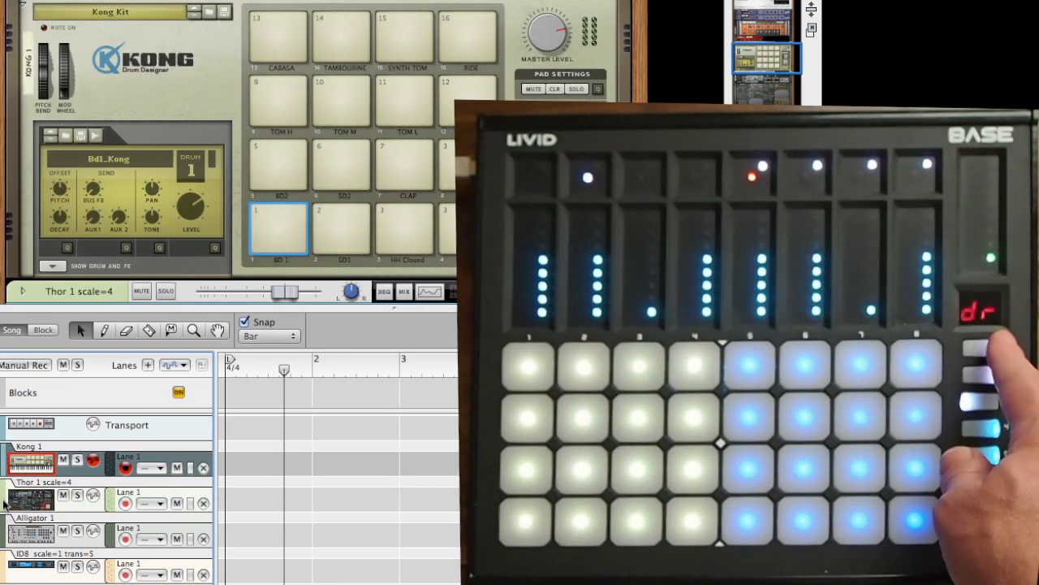